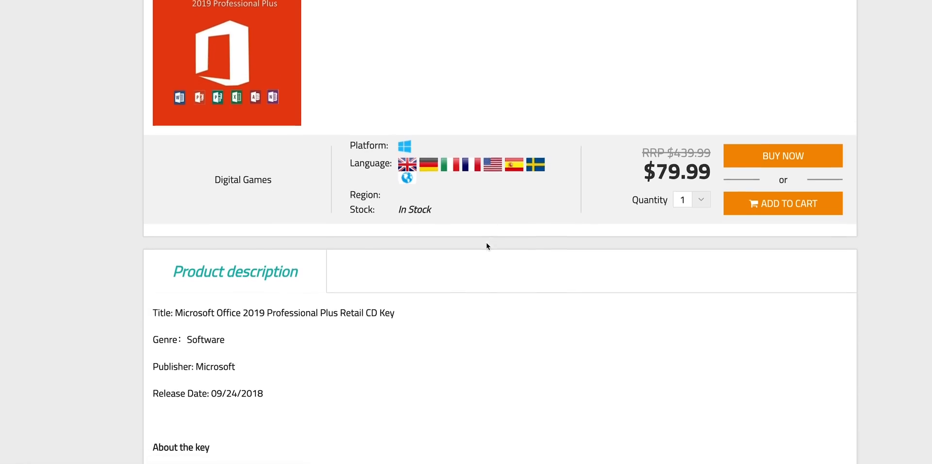
- Choose PayPal as the payment method for the discounted $11.97 Windows 10 Professional order
{"action": "left_click", "coordinate": [782, 204]}
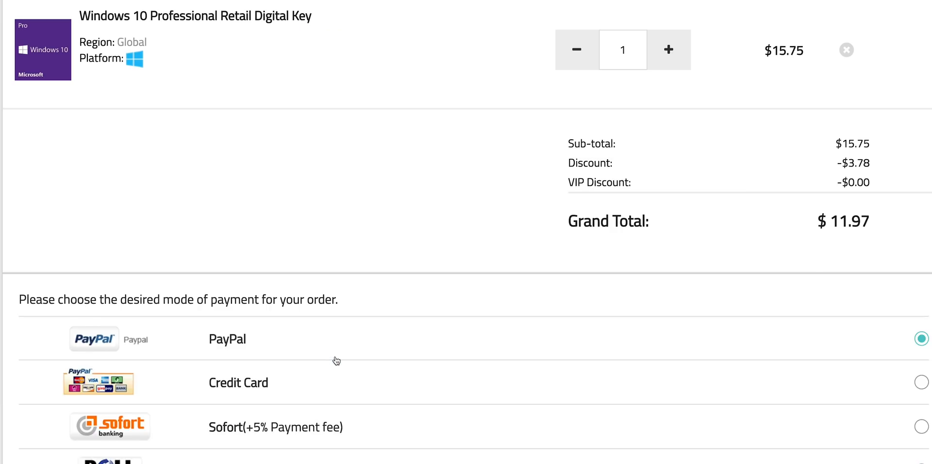